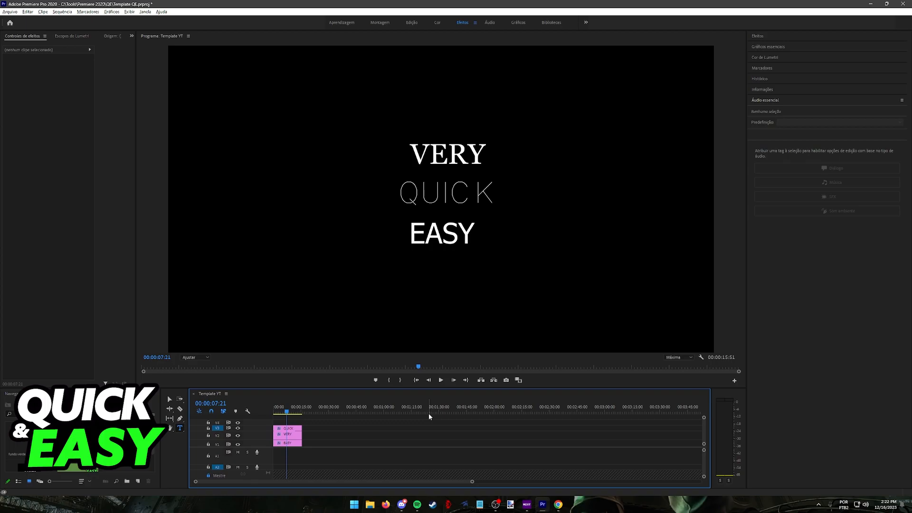
Step: Select the VERY title clip and expand its text settings to reveal the current font
left_click(447, 153)
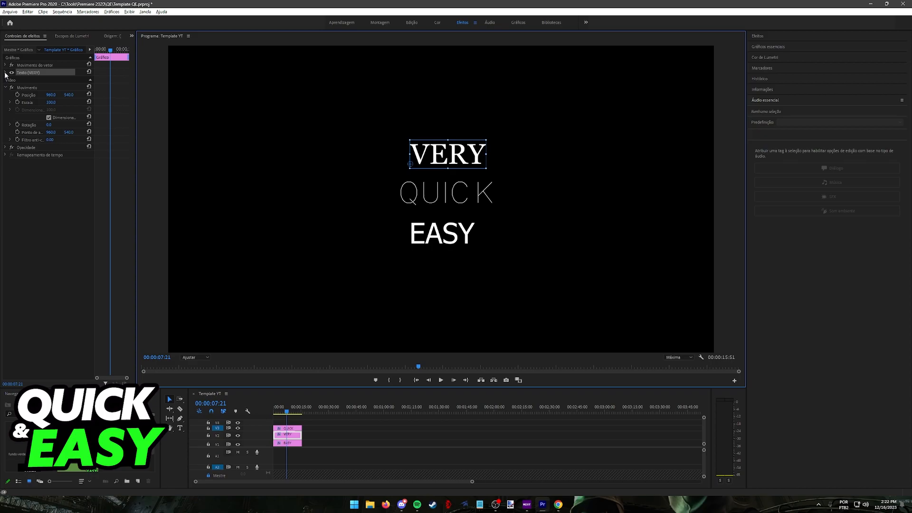
mouse_move(94, 169)
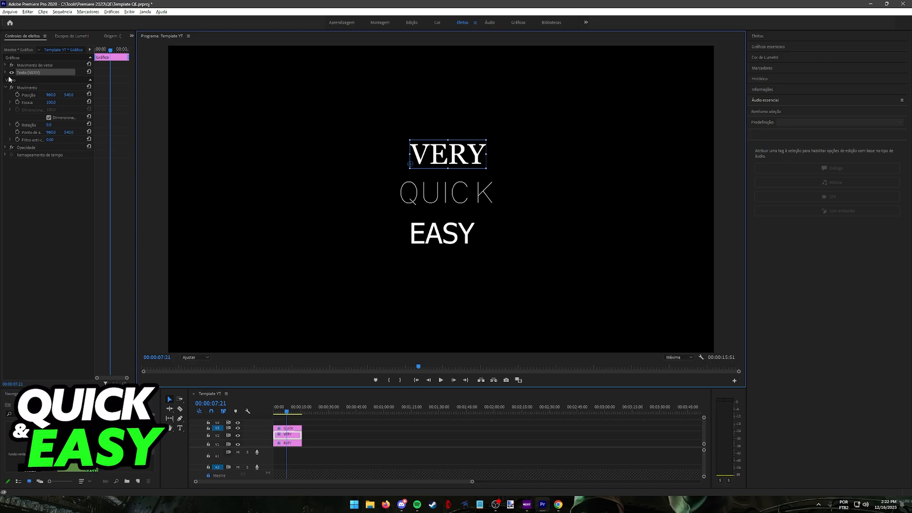
left_click(5, 72)
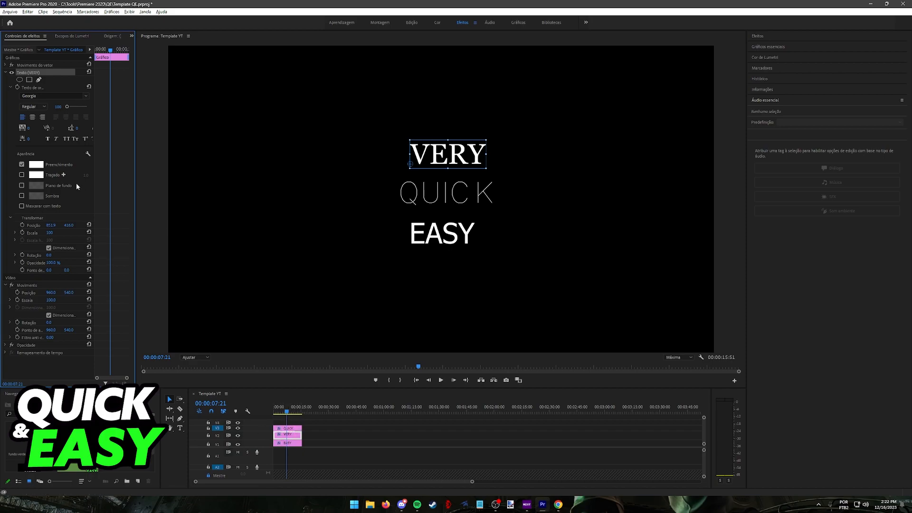
Step: Change the VERY title's font to the heavy wide Swis721 BlkEx BT
left_click(6, 72)
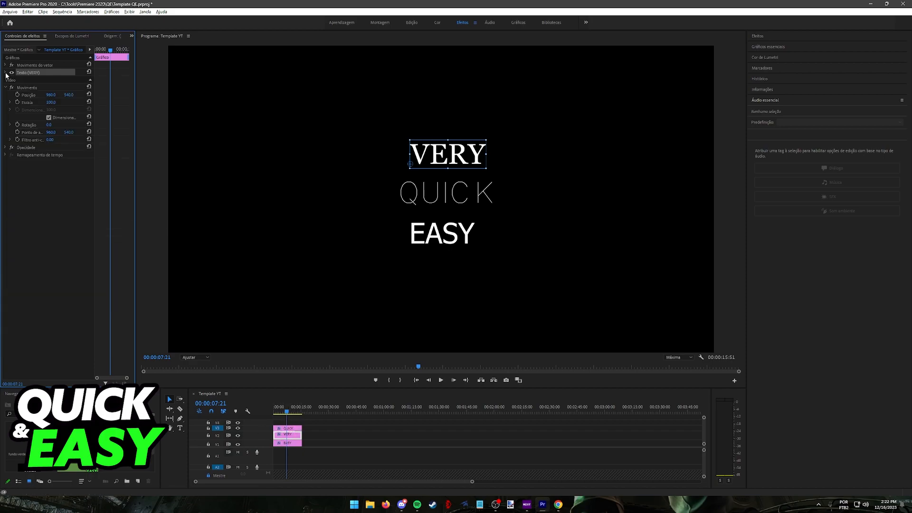
left_click(5, 72)
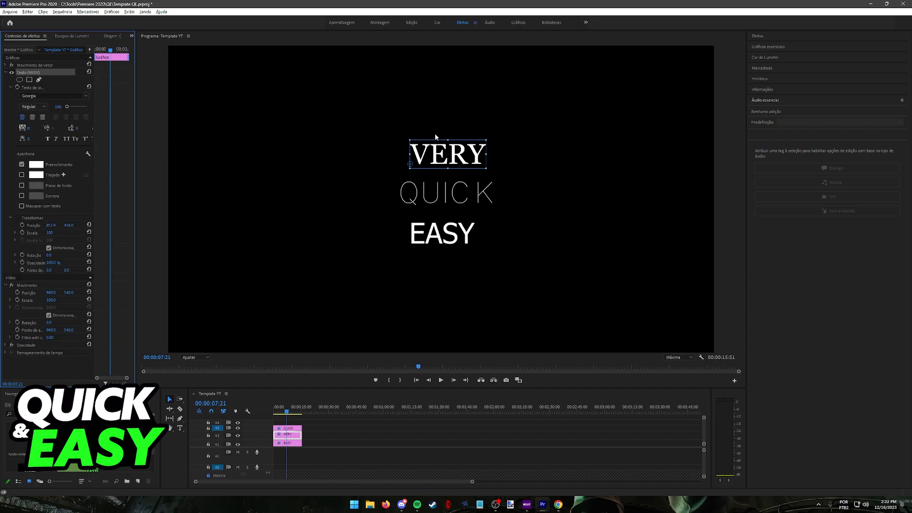
left_click(53, 95)
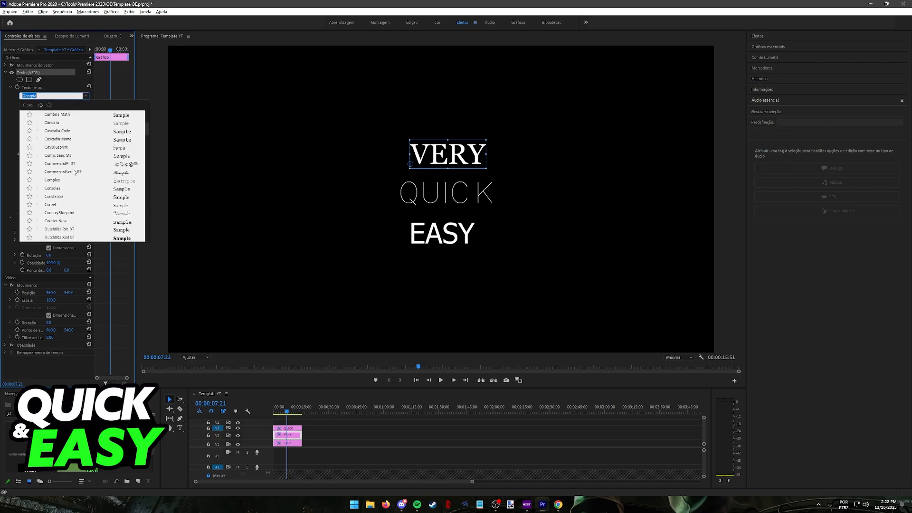
scroll("down", 3)
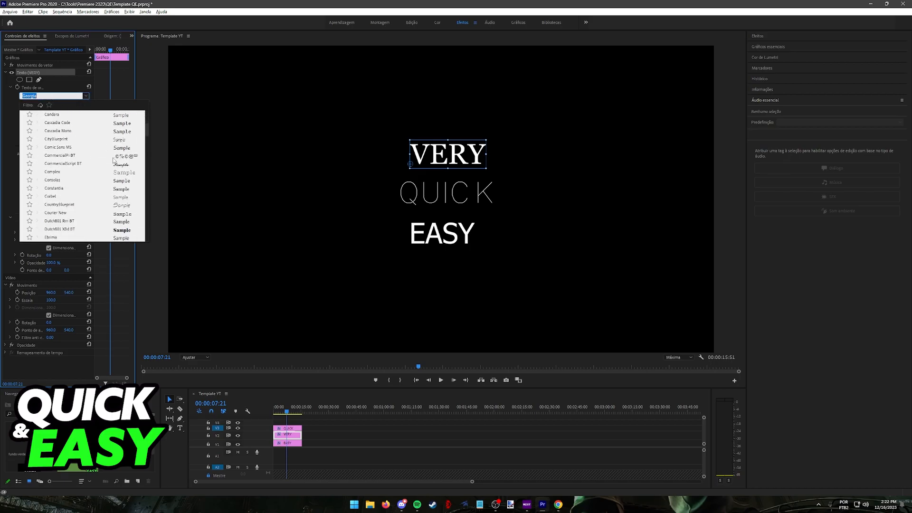
scroll("down", 3)
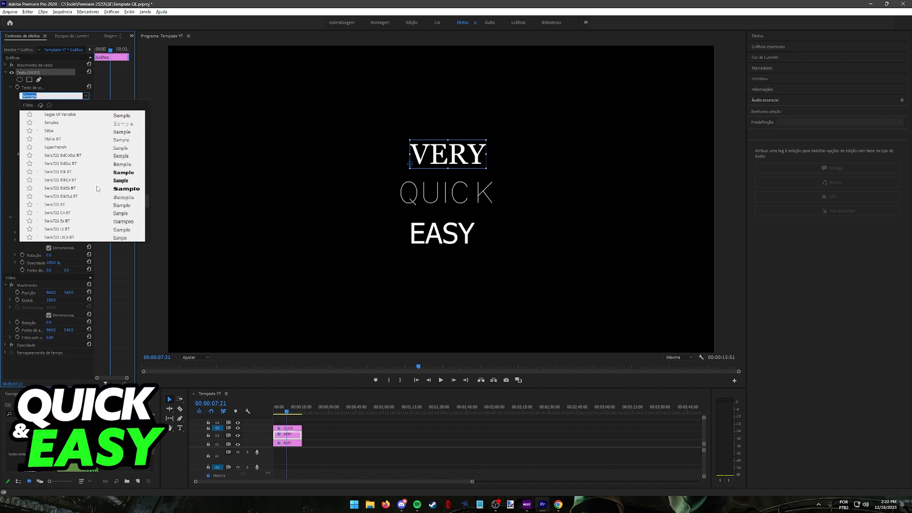
left_click(58, 189)
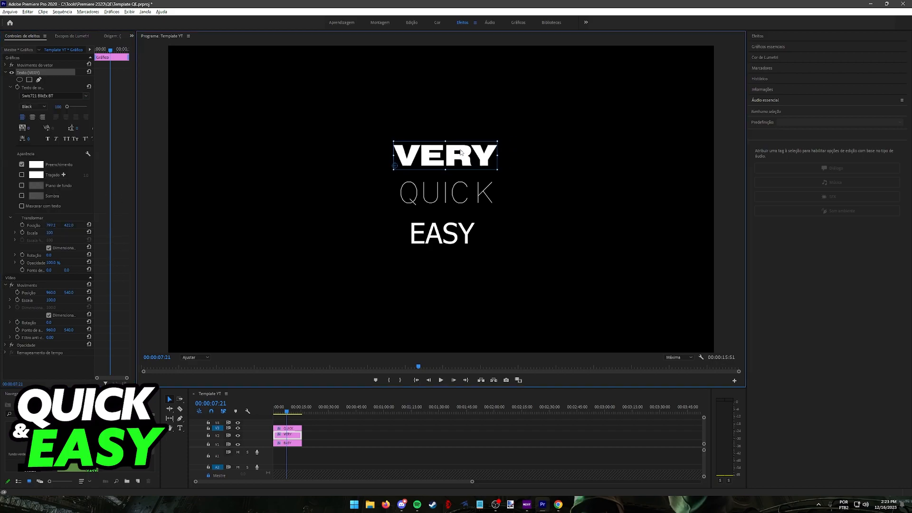
left_click(287, 434)
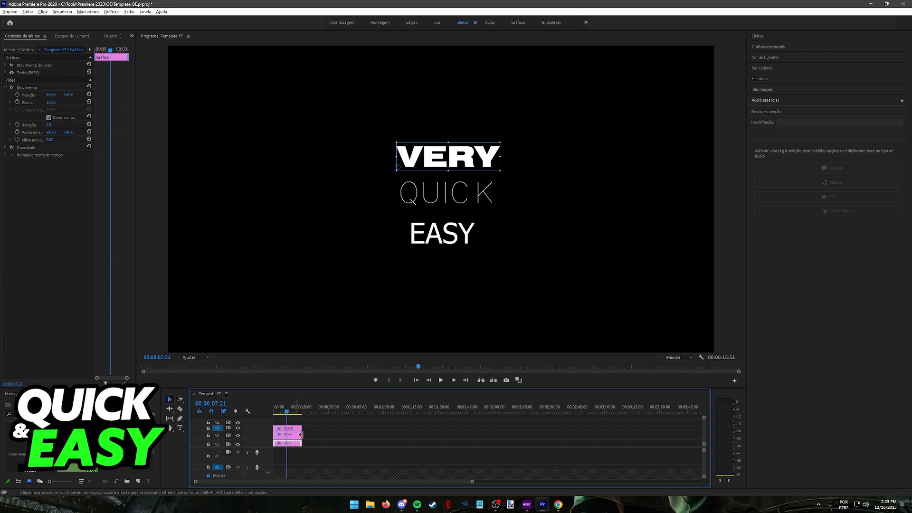
Step: Browse font choices for EASY (thin line font) and QUICK (bold serif)
left_click(447, 192)
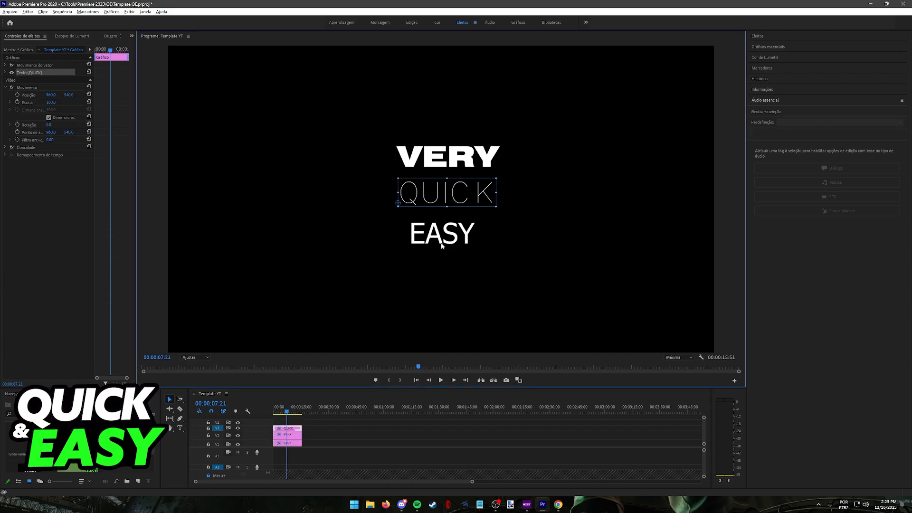
left_click(441, 233)
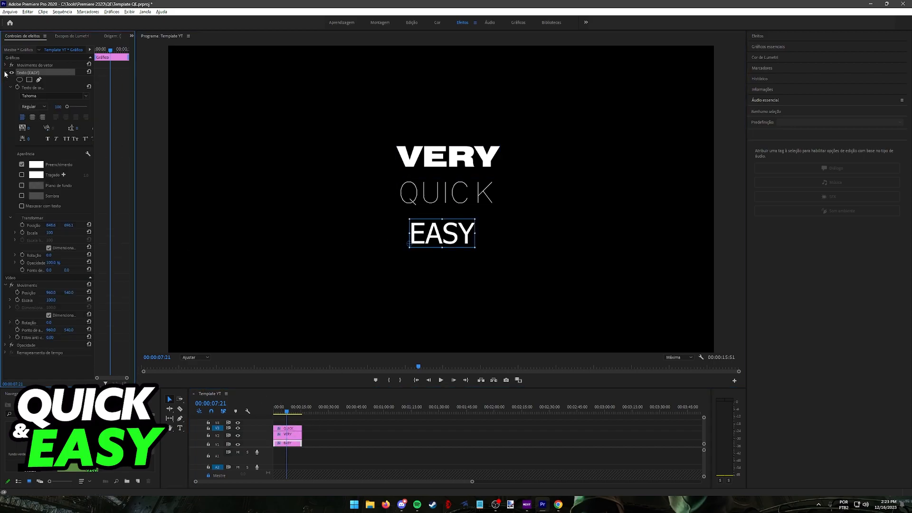
left_click(50, 95)
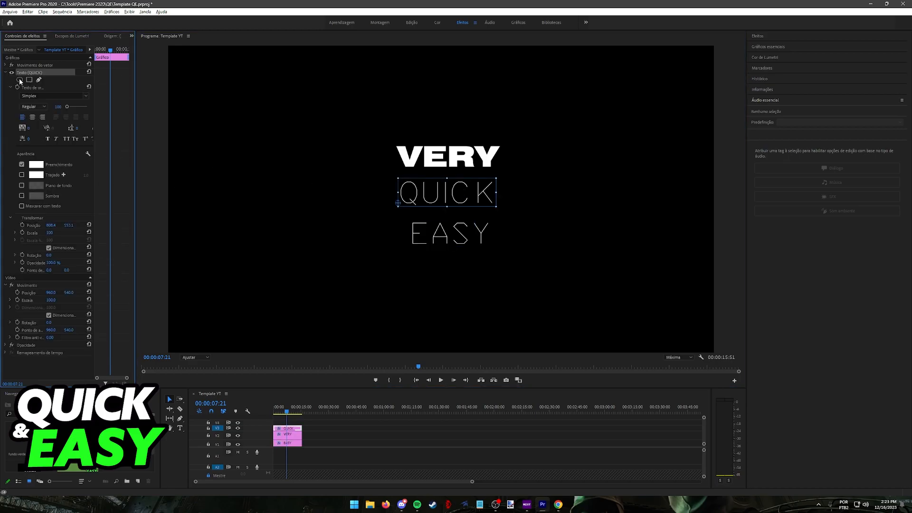
left_click(52, 96)
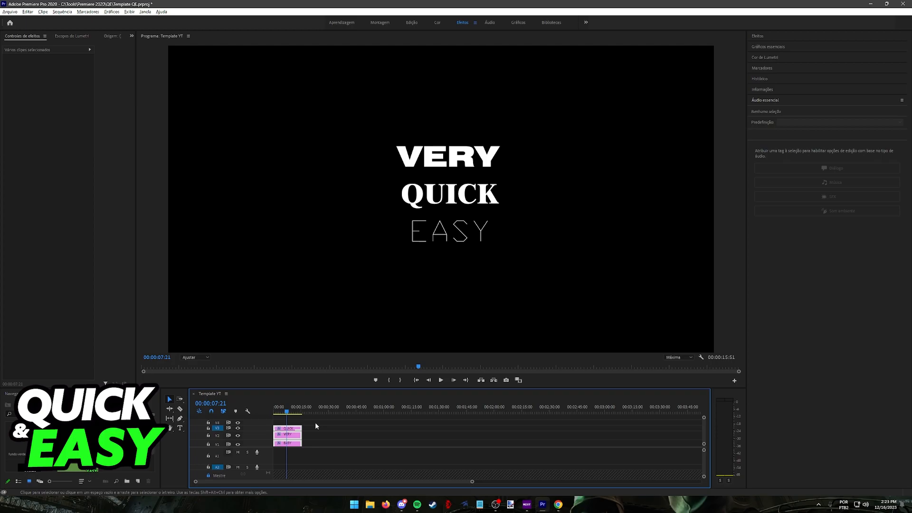
left_click(129, 11)
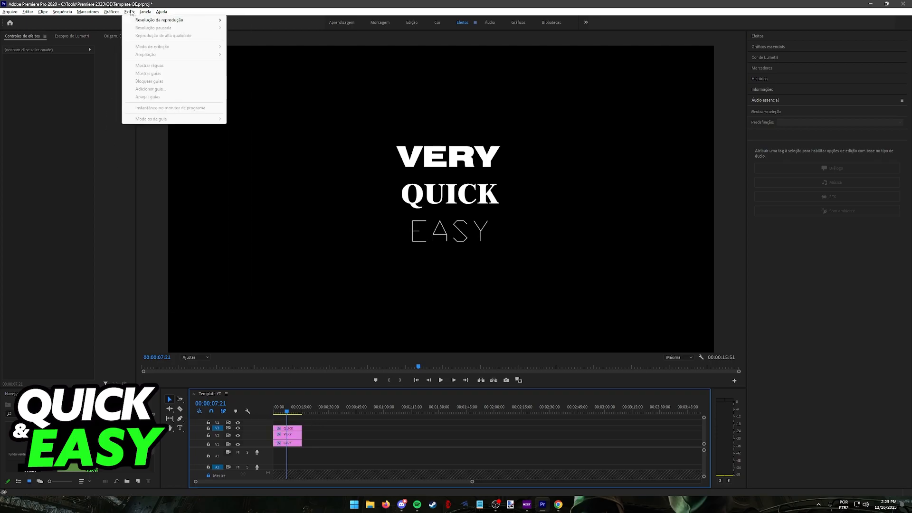
Step: Substitute all project fonts with Sitka Text using Gráficos > Substituir fontes em projetos
left_click(111, 11)
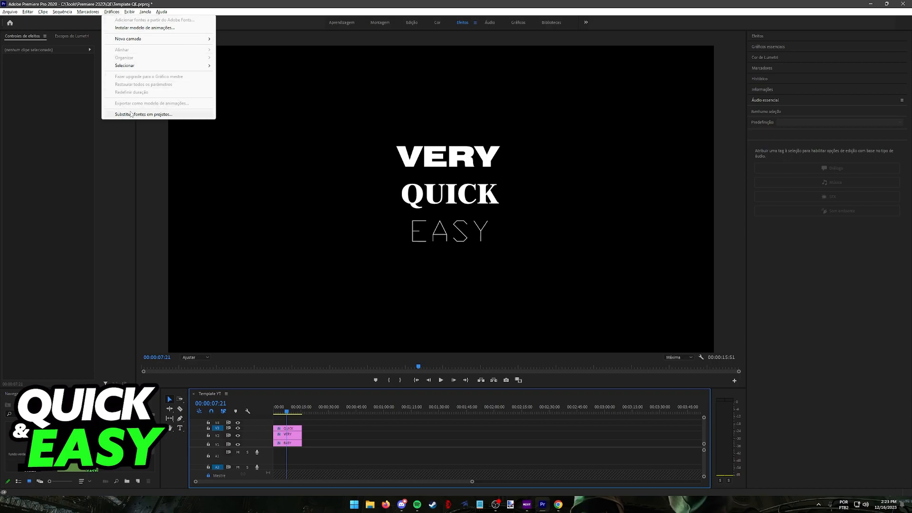
left_click(143, 114)
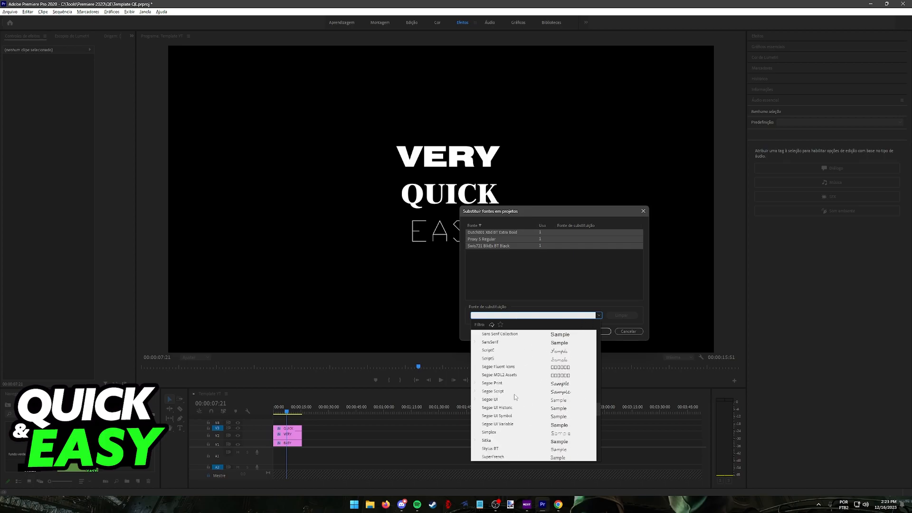
scroll("down", 3)
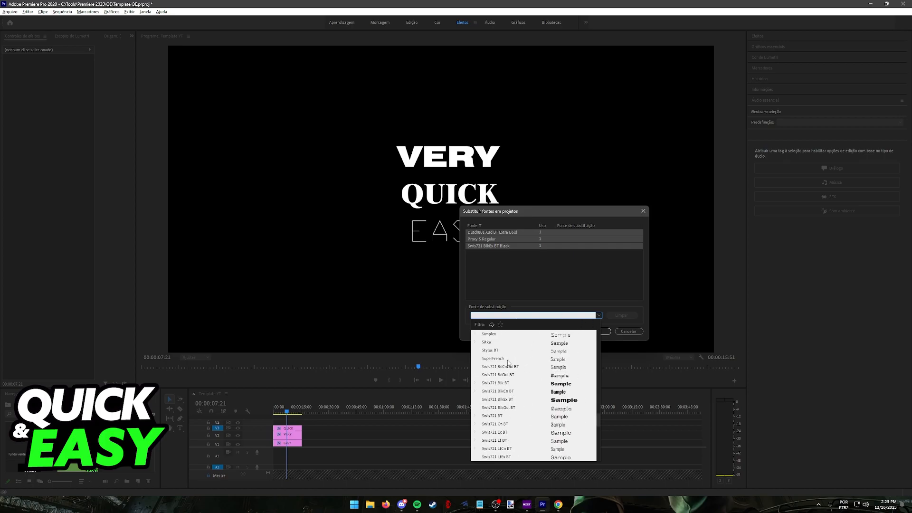
left_click(488, 341)
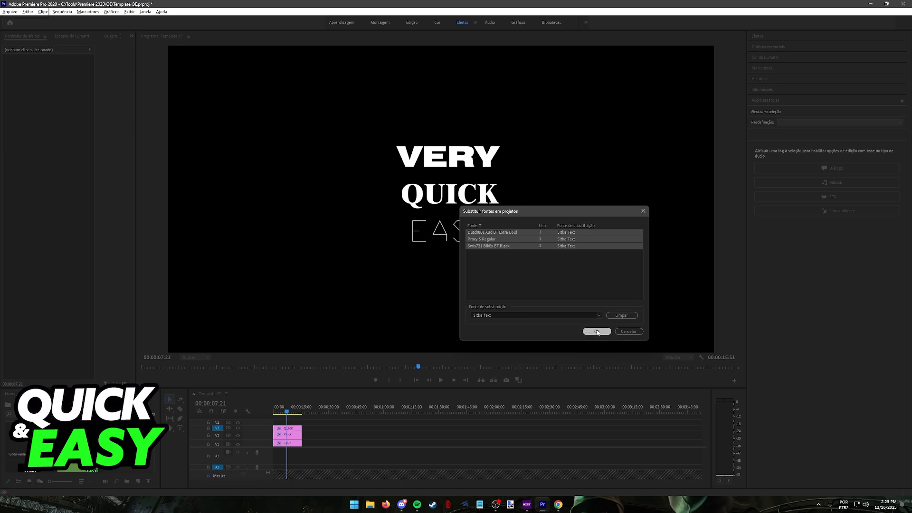
left_click(597, 332)
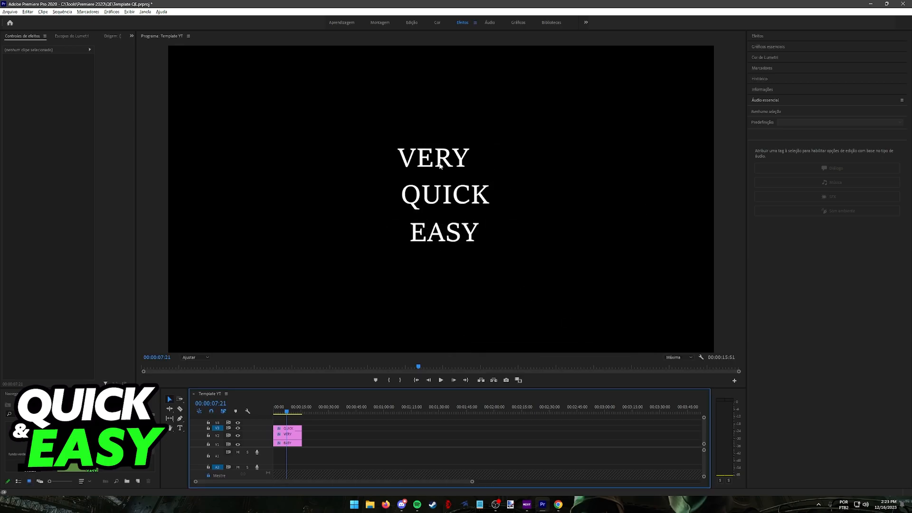
Step: Move VERY down and EASY up in the Program monitor into a tight centred stack
left_click(443, 232)
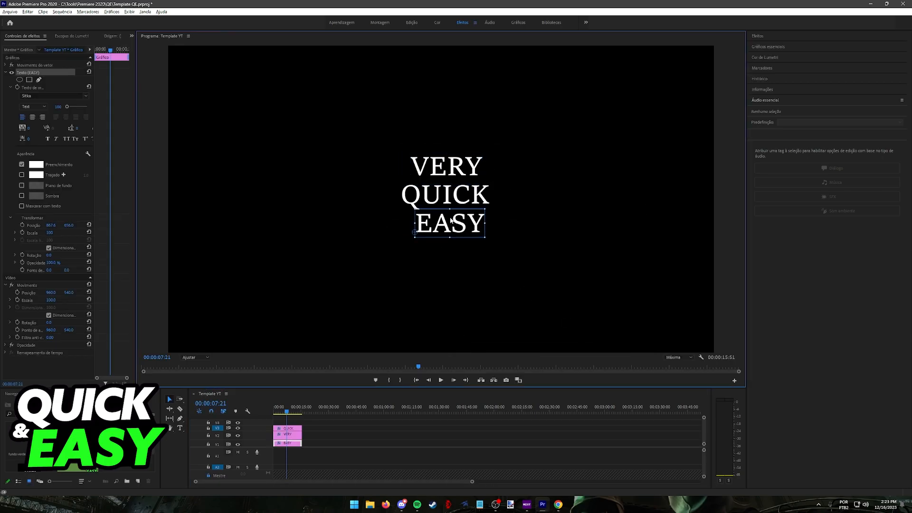
left_click(445, 171)
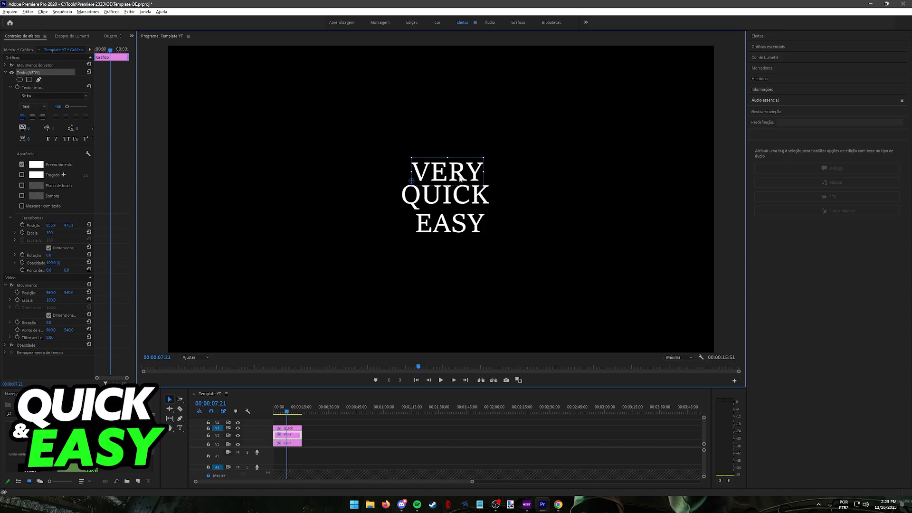
left_click(448, 221)
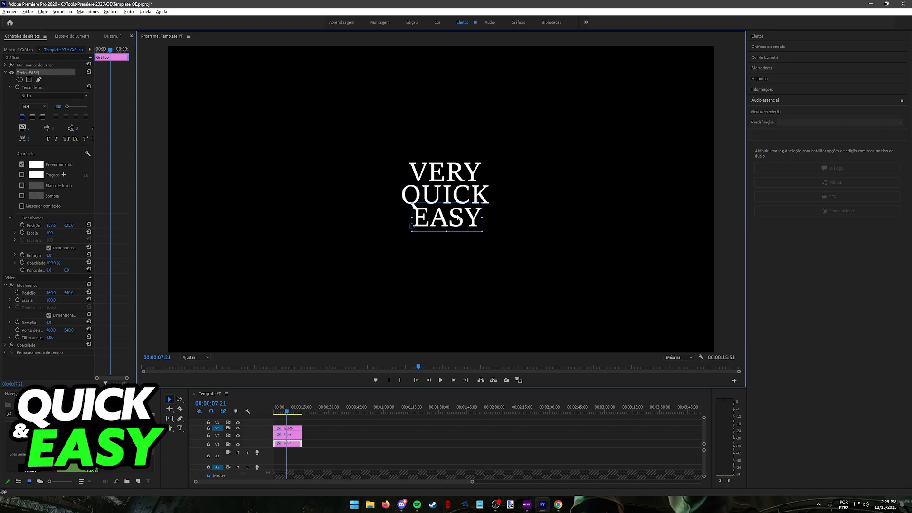
left_click(513, 262)
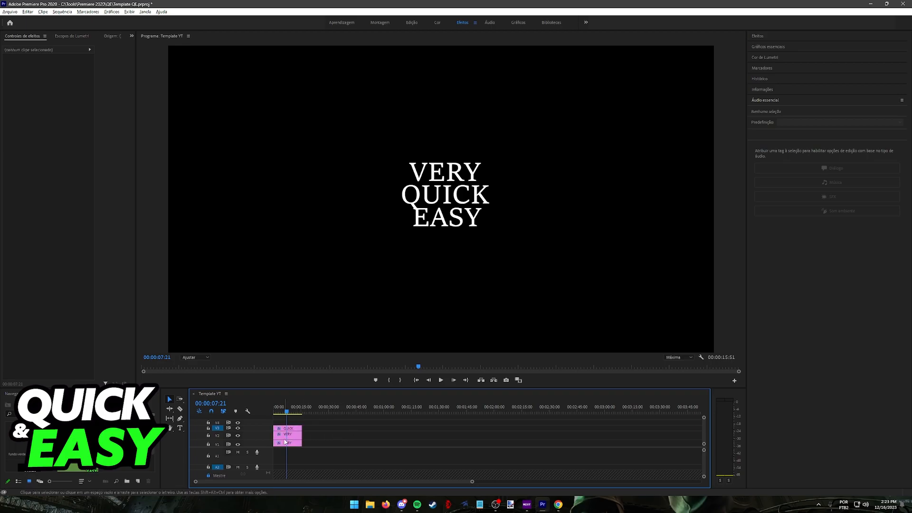
Step: Reopen project font replacement, select Sitka Text and browse substitute typefaces
left_click(289, 429)
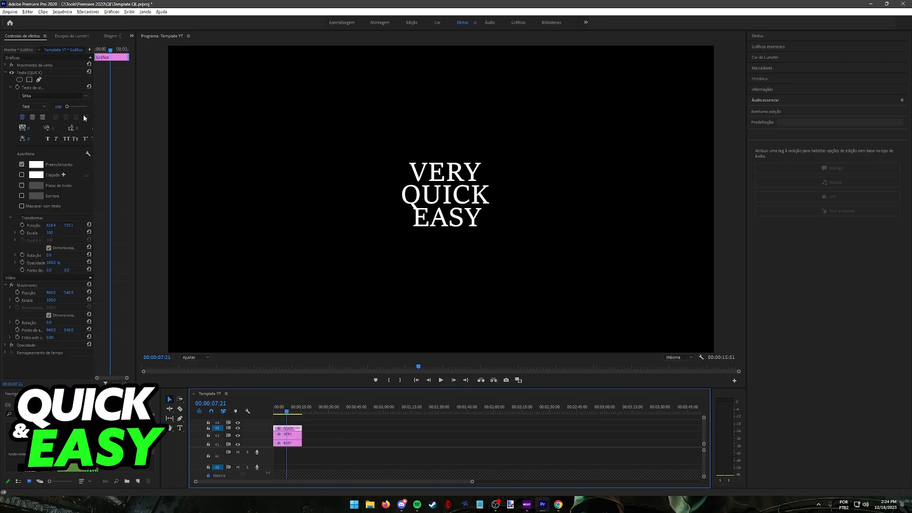
left_click(110, 11)
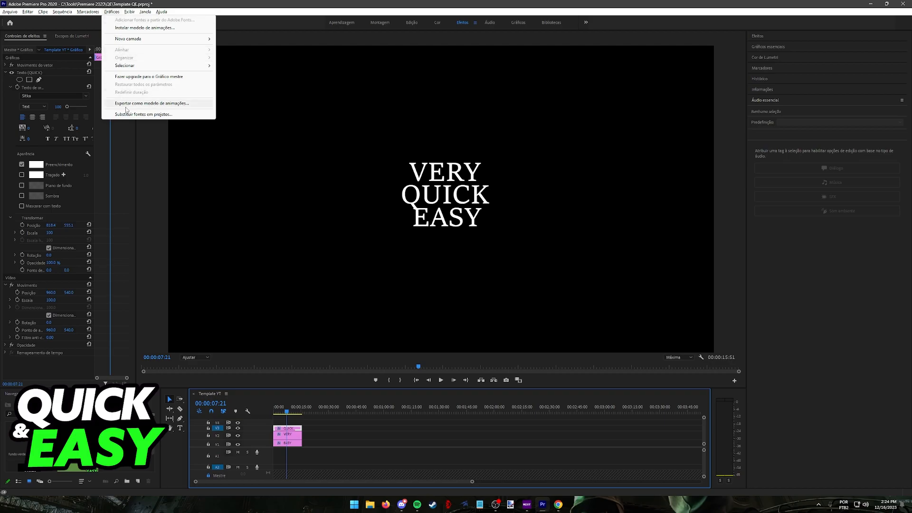
left_click(143, 114)
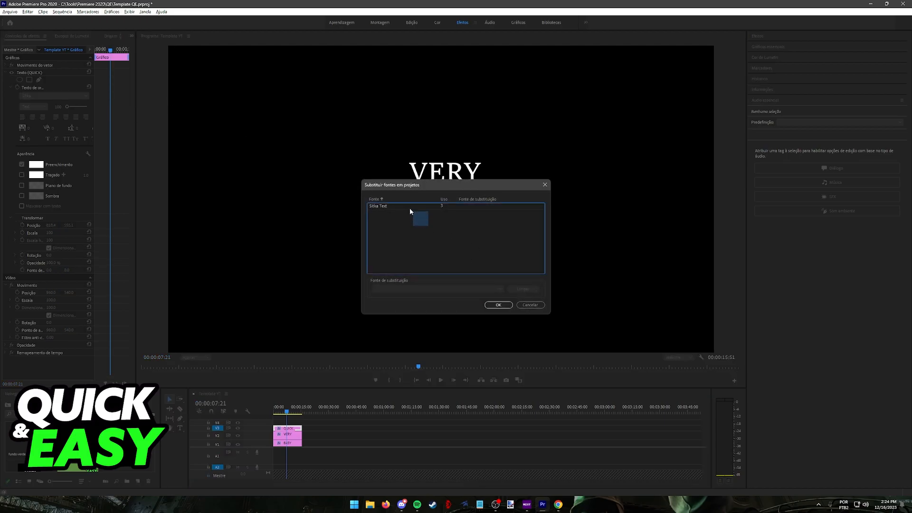
left_click(378, 205)
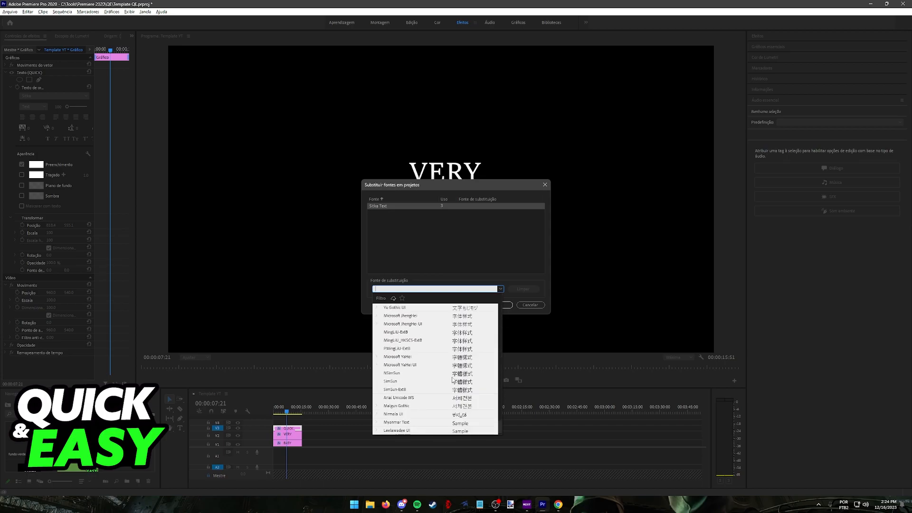
scroll("down", 3)
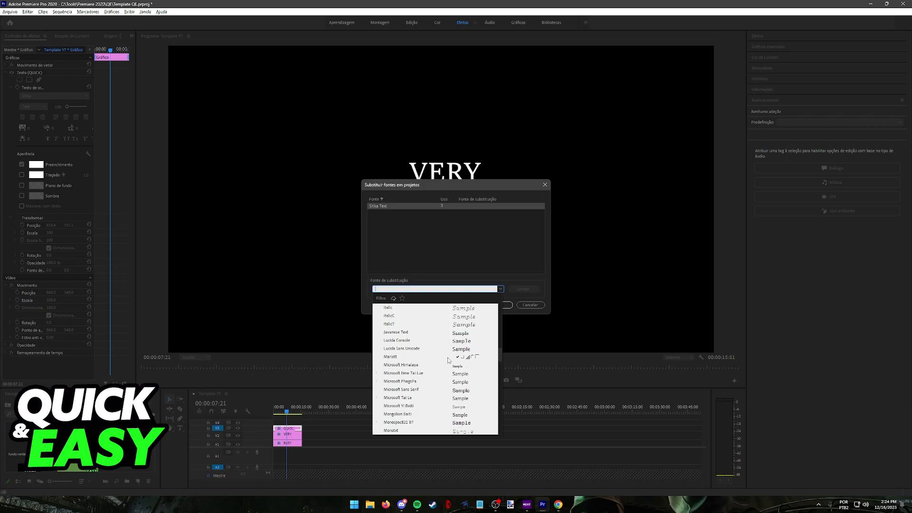